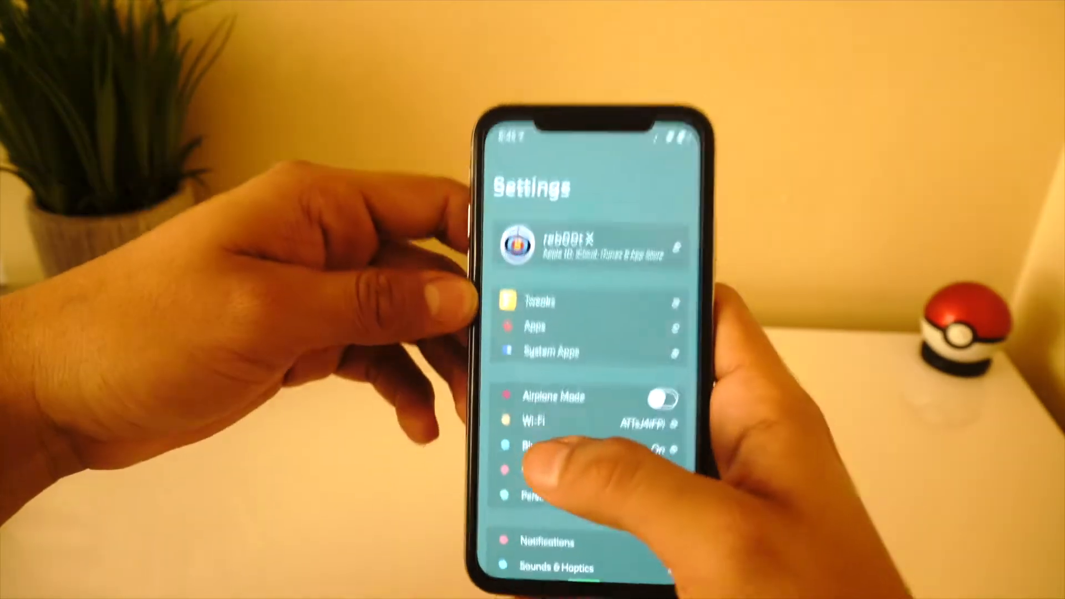
Open Tweaks in Settings and scroll through installed tweaks from ActionBar to MASQKit.
left_click(539, 301)
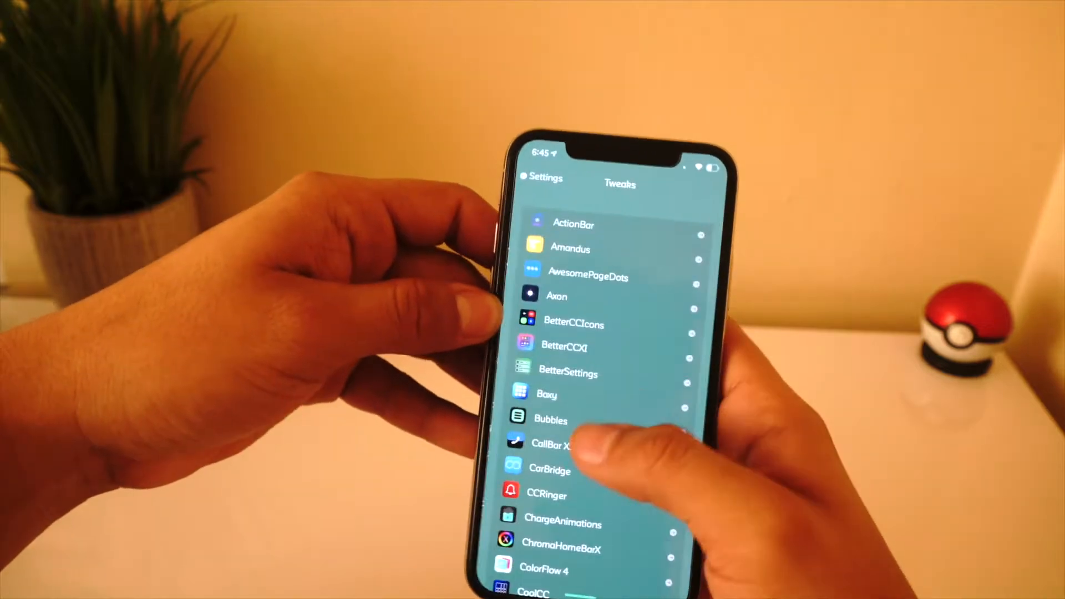
scroll("down", 3)
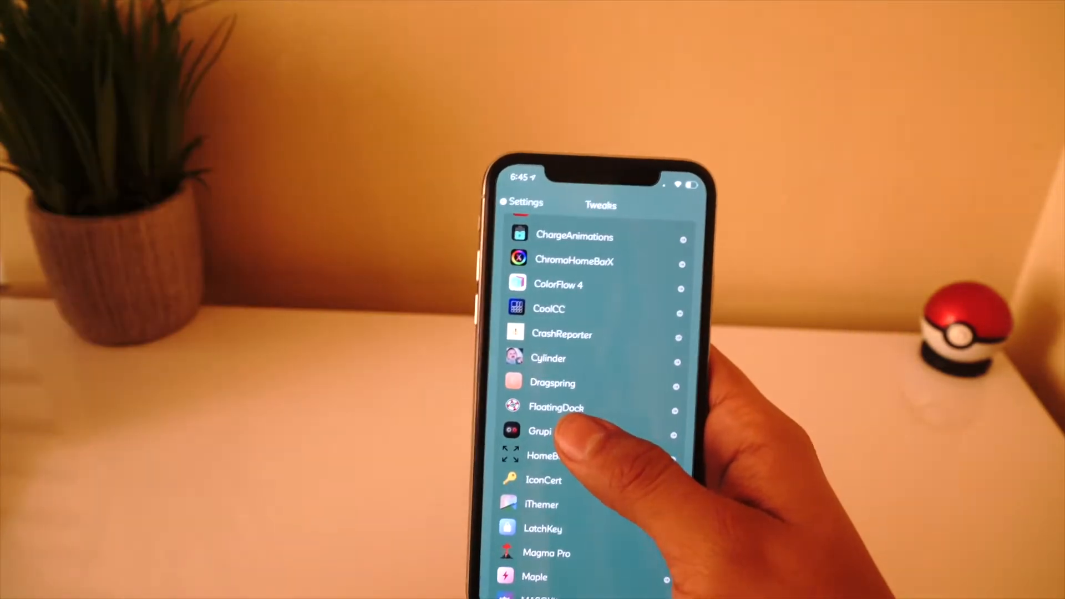
left_click(539, 430)
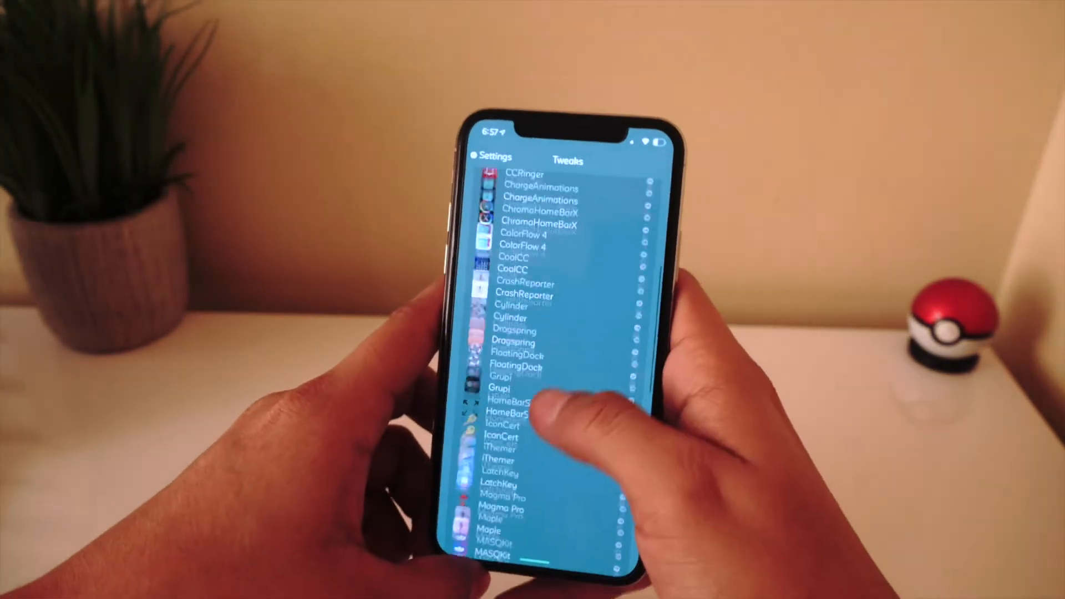
Preview the PowerMenuX respring, reboot, shutdown and safe mode menu, close it, and view its preferences.
left_click(526, 399)
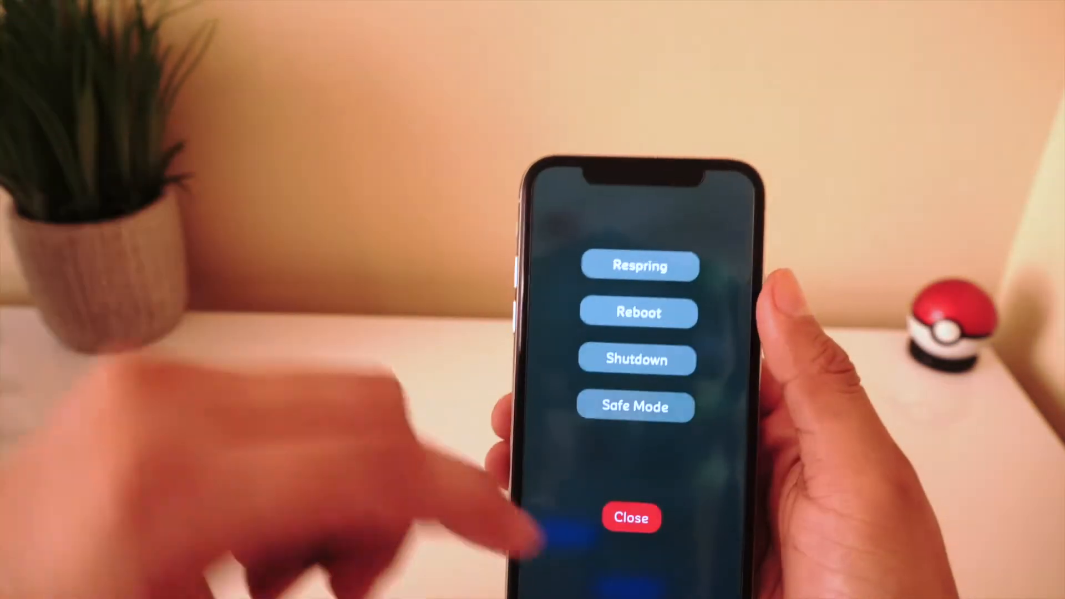
left_click(630, 517)
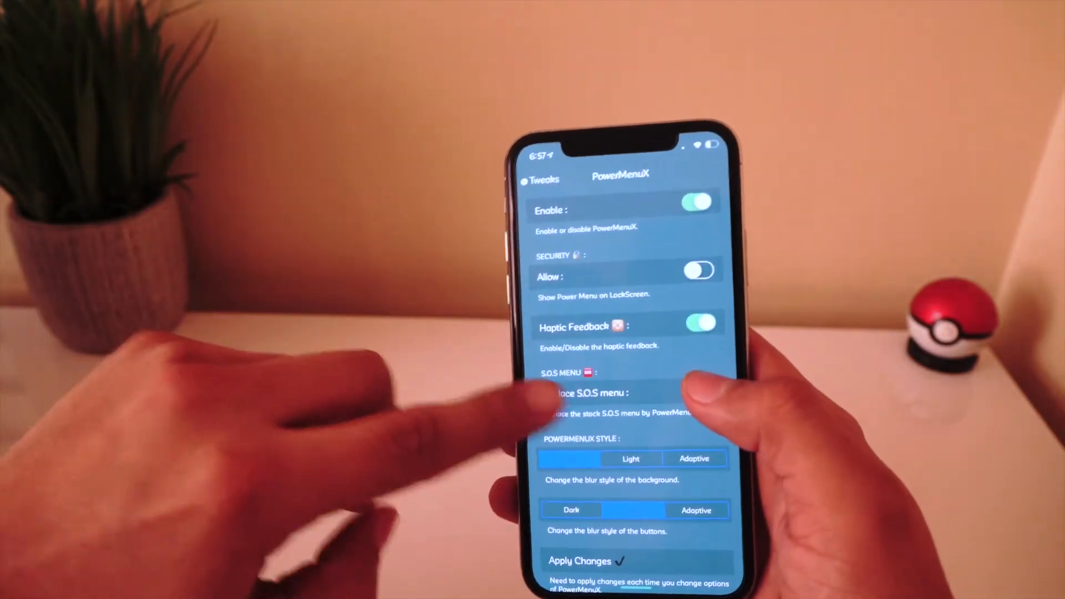
left_click(694, 390)
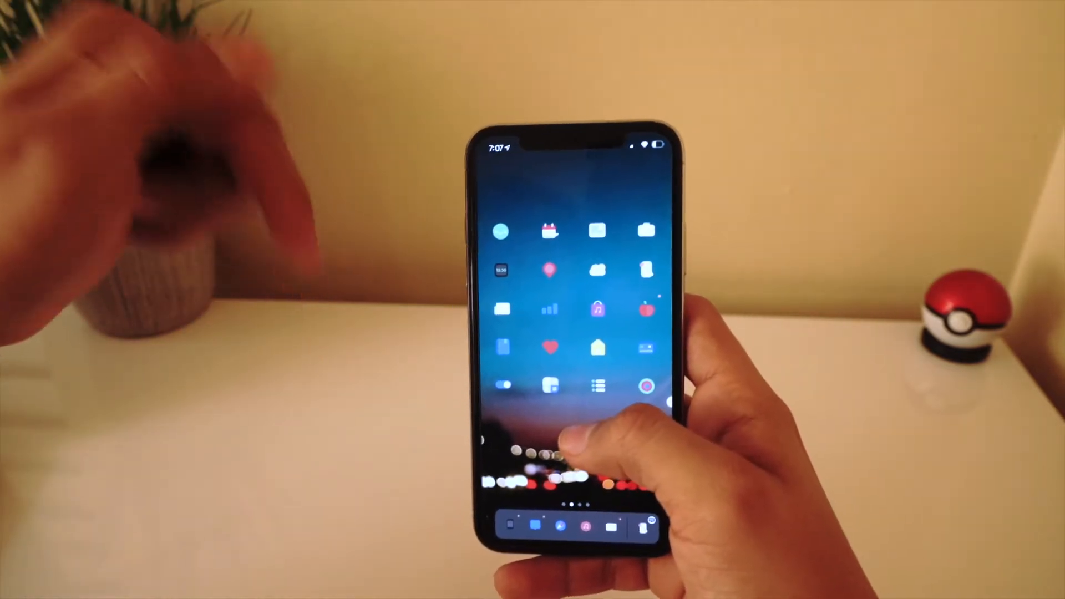
Swipe across the home screen to get back to Settings and the Tweaks list.
scroll("left", 3)
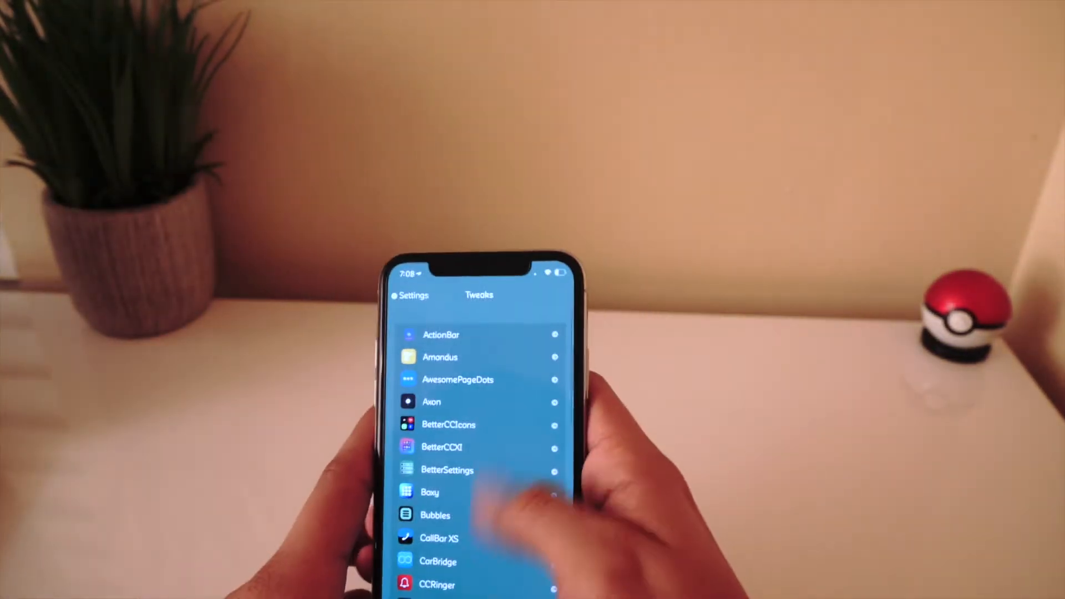
Open LatchKey, check its Position choices, and set the theme to Checkra1n by ktm0407.
scroll("down", 3)
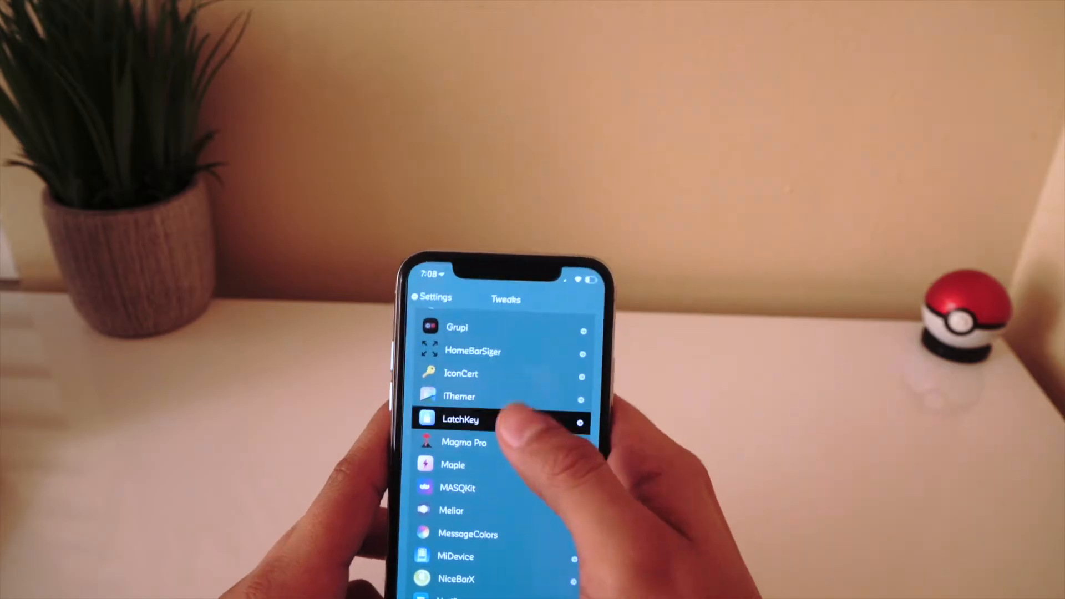
left_click(461, 420)
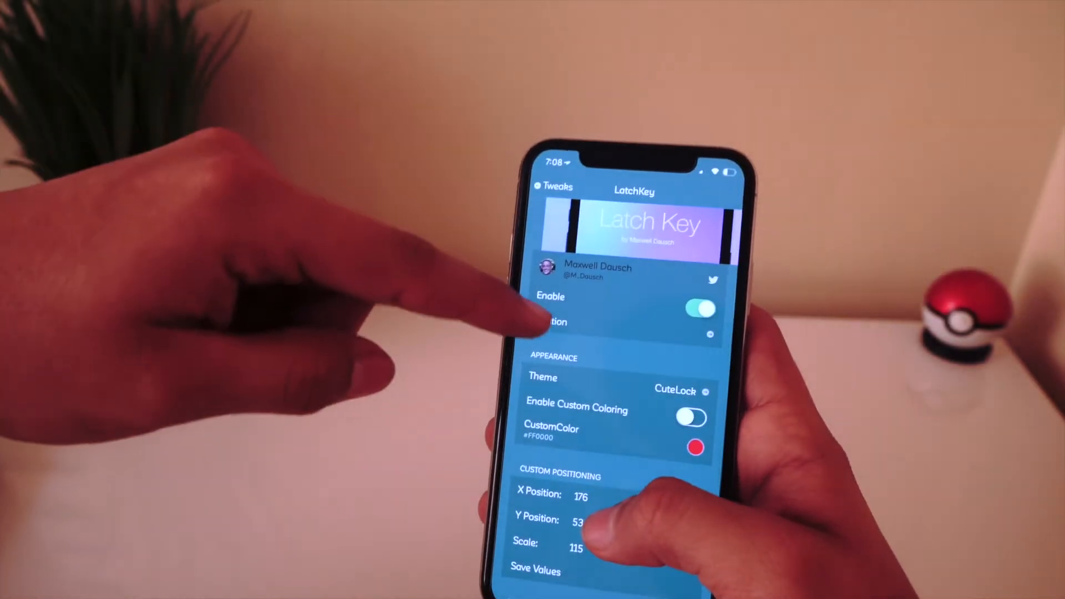
left_click(550, 321)
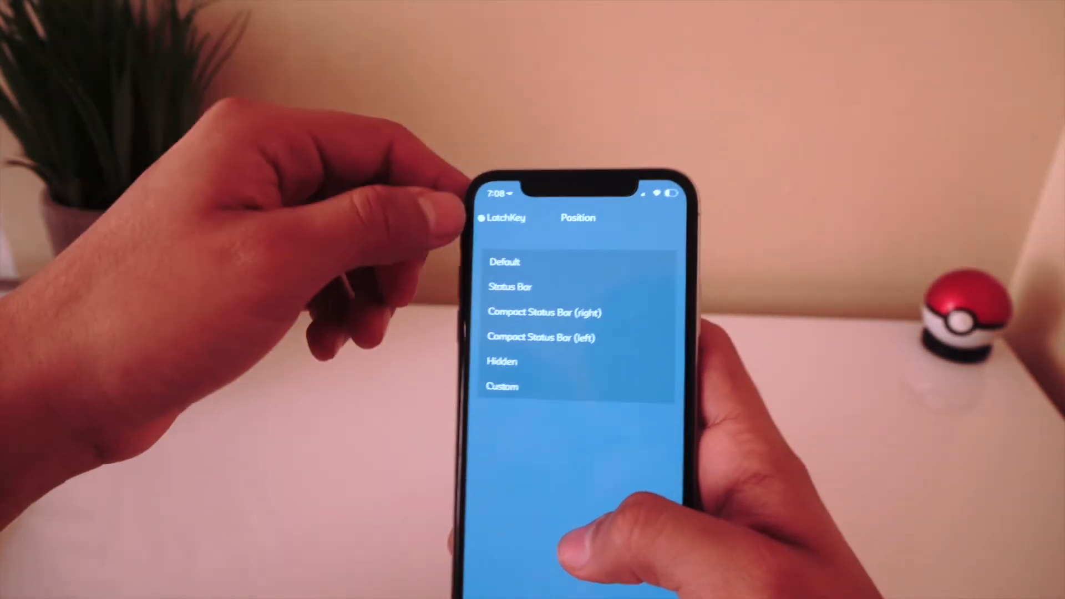
left_click(505, 262)
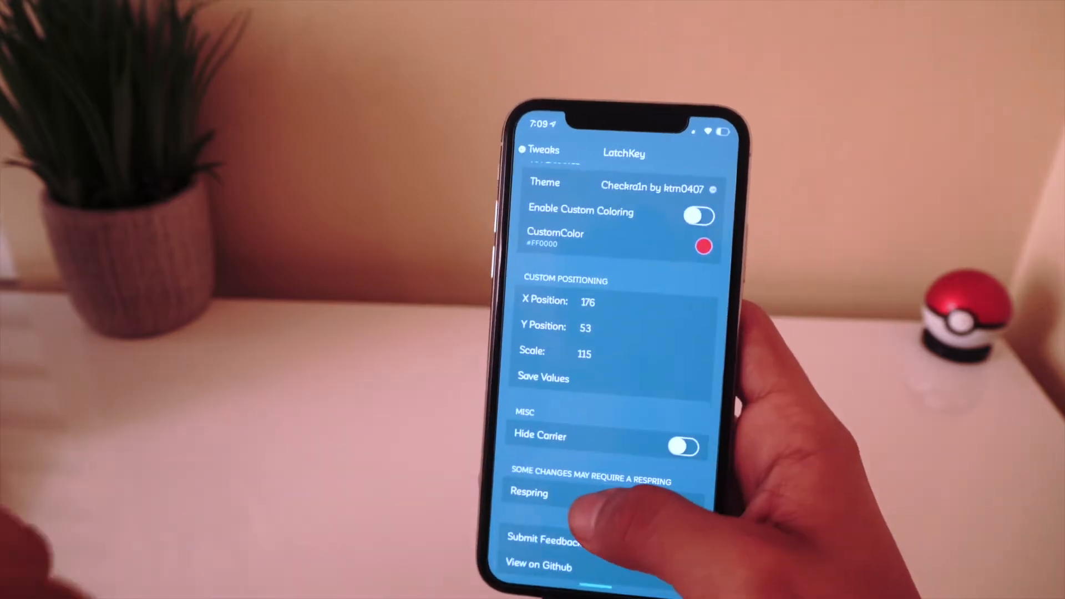
Respring to apply the LatchKey theme, then return to Settings' Tweaks list.
left_click(529, 492)
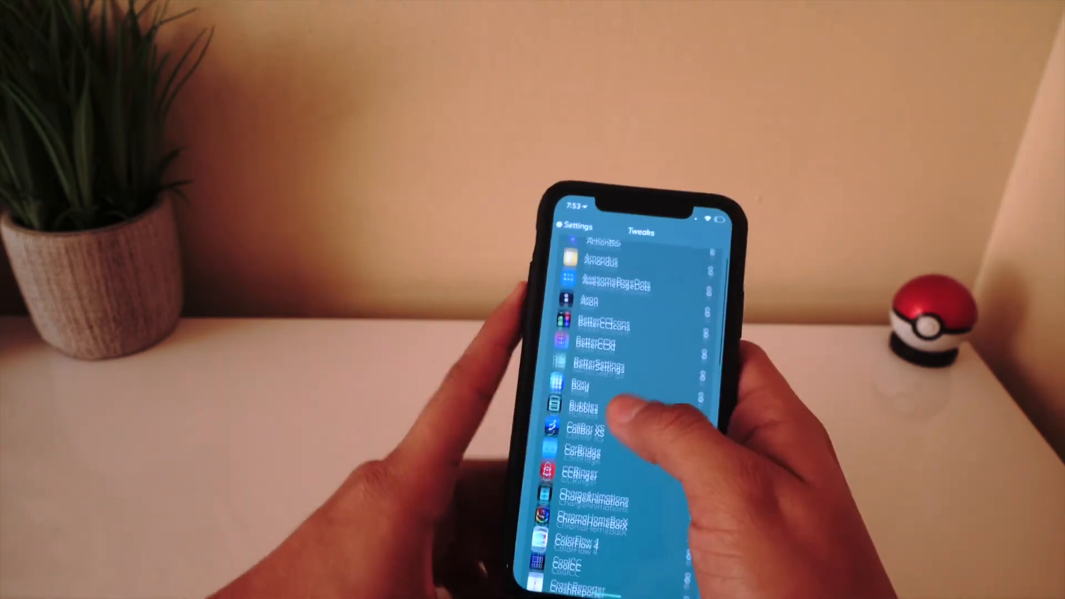
In ChargeAnimations, scroll to Customization and show the Animation list from Apple Flower to iOS.
left_click(595, 496)
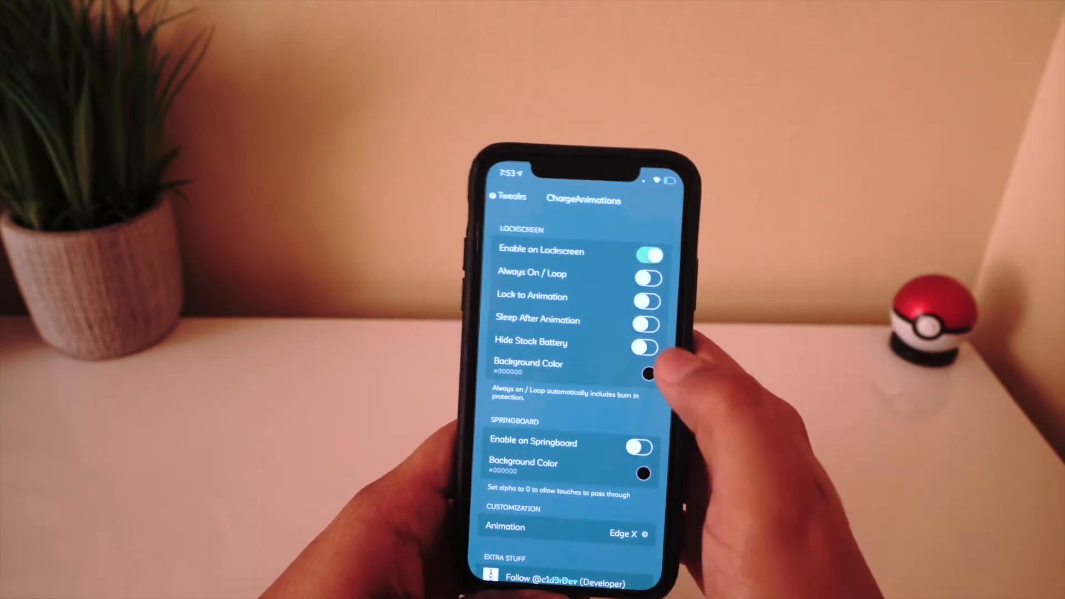
scroll("down", 3)
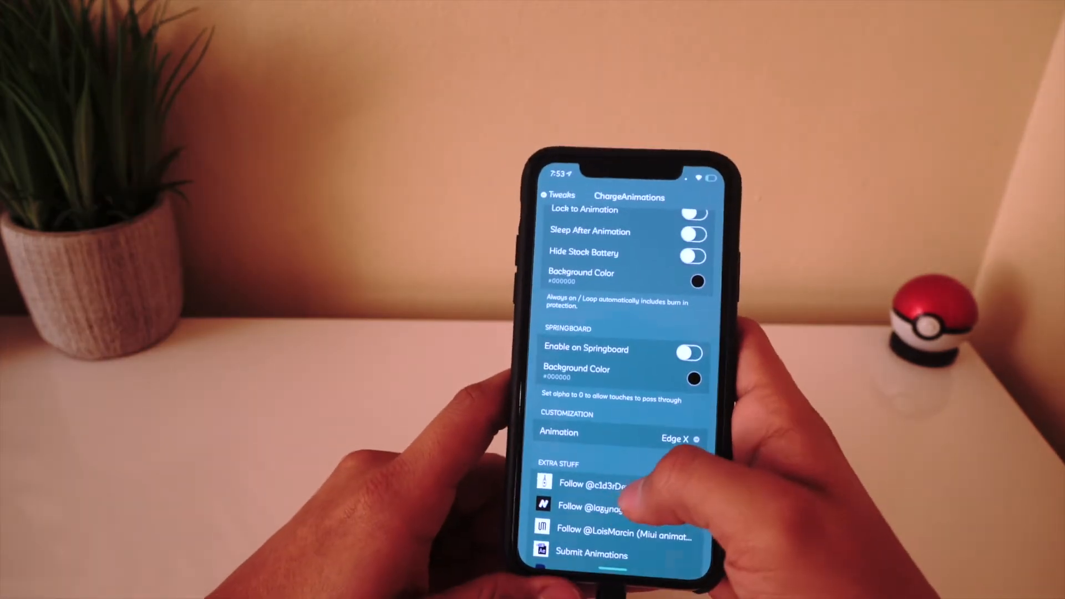
left_click(672, 438)
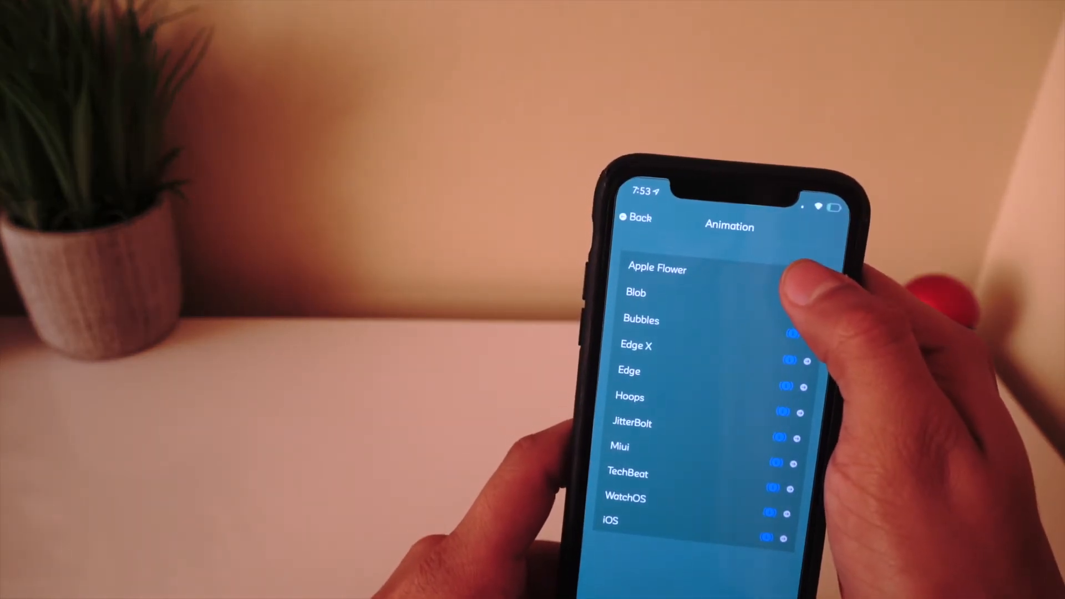
Select Edge X and show its colour, speed and width options.
left_click(656, 267)
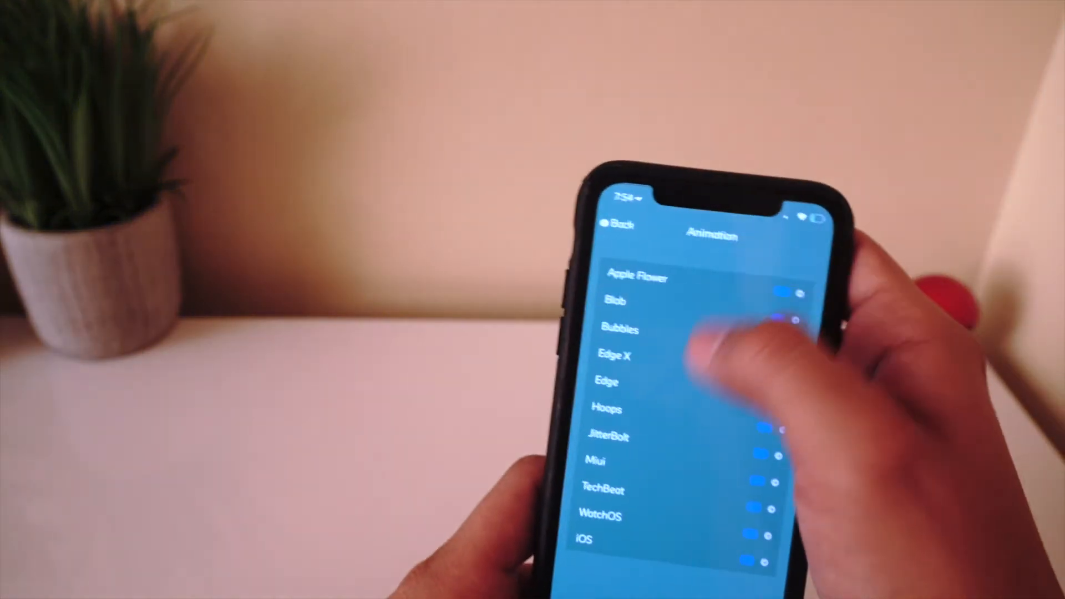
left_click(613, 355)
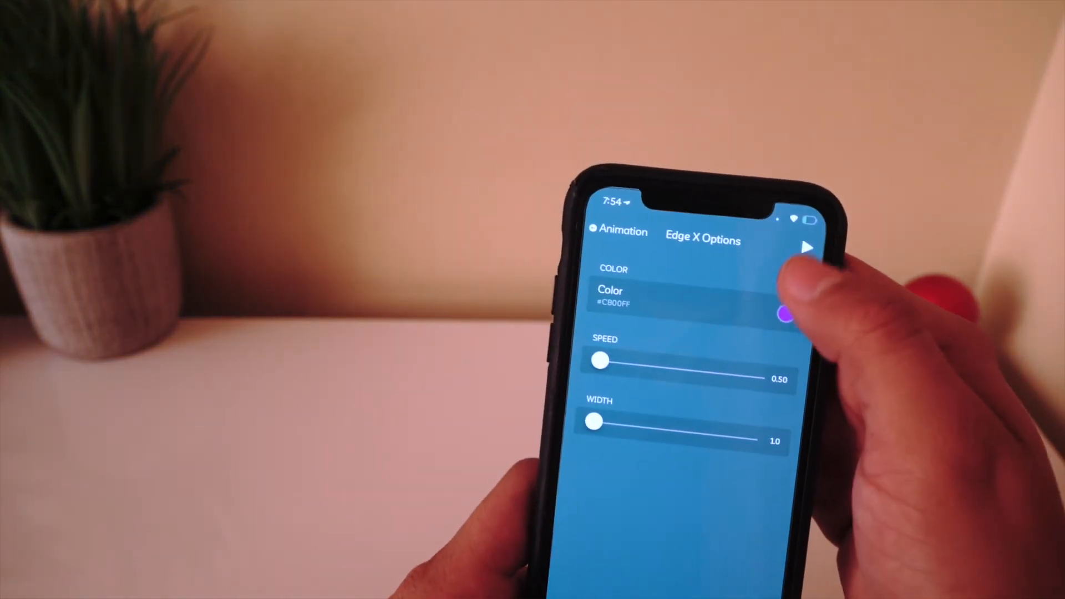